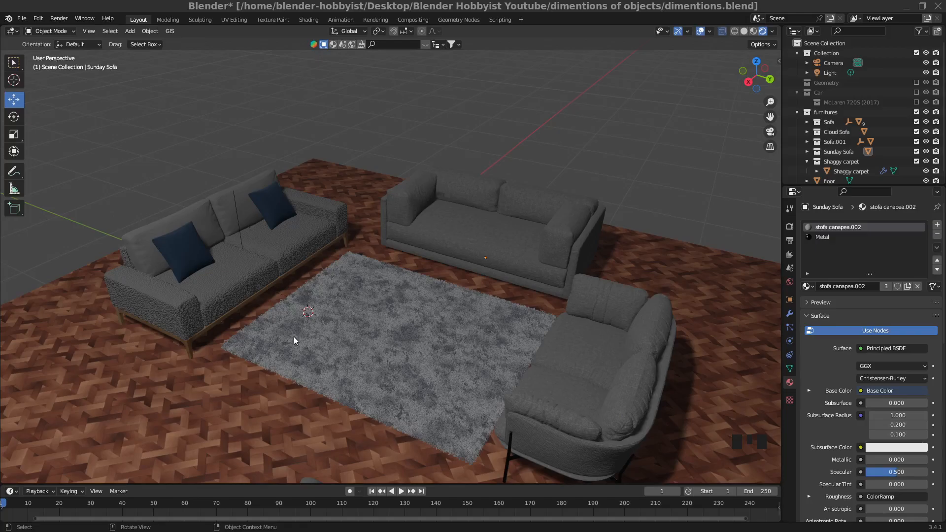
pyautogui.moveTo(299, 336)
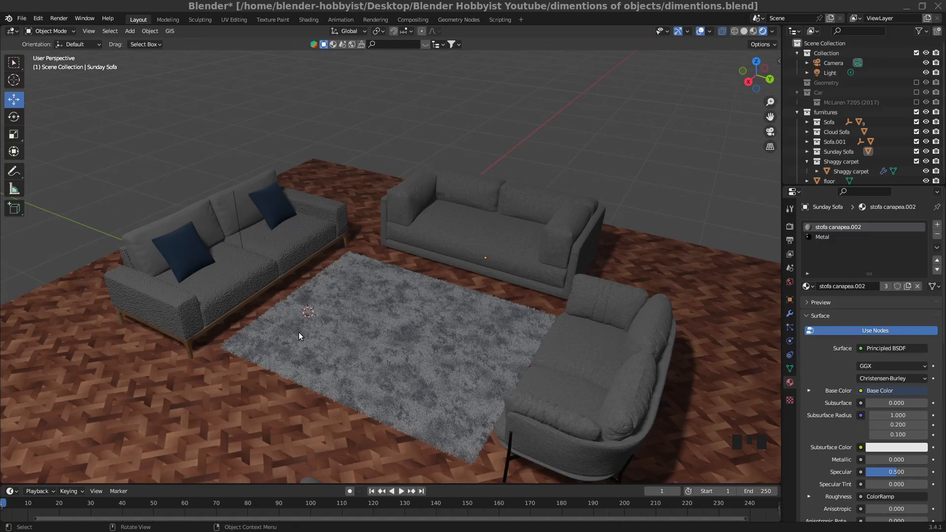
pyautogui.moveTo(337, 308)
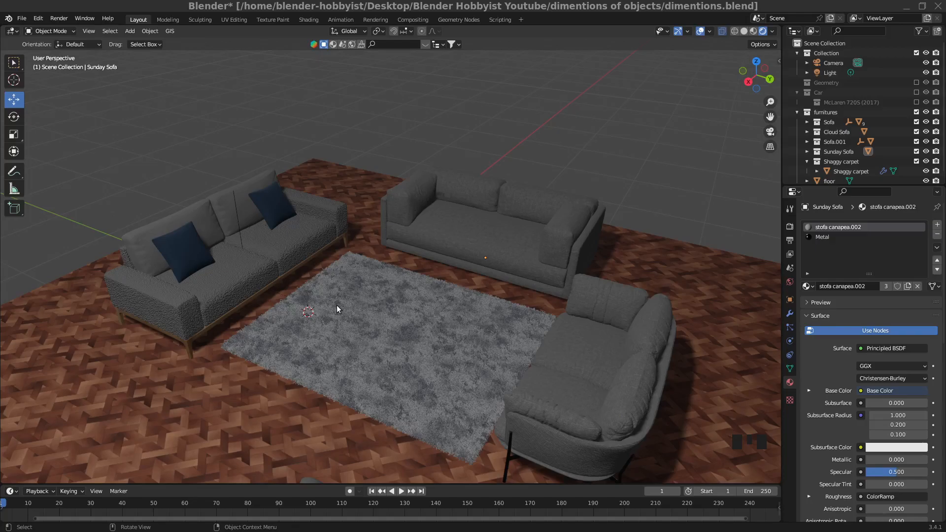
pyautogui.moveTo(364, 313)
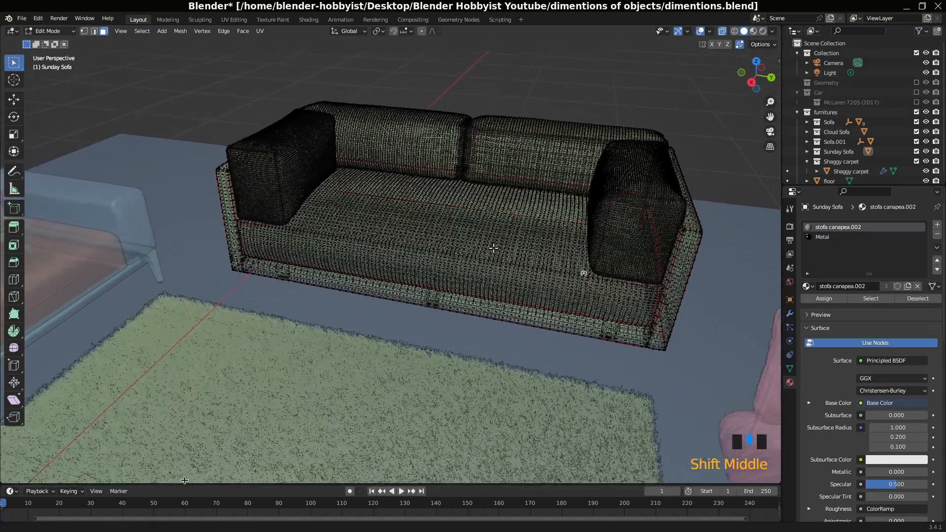
# Zoom and orbit around the Sunday Sofa's dense mesh, then return to Object Mode
pyautogui.scroll(-3)
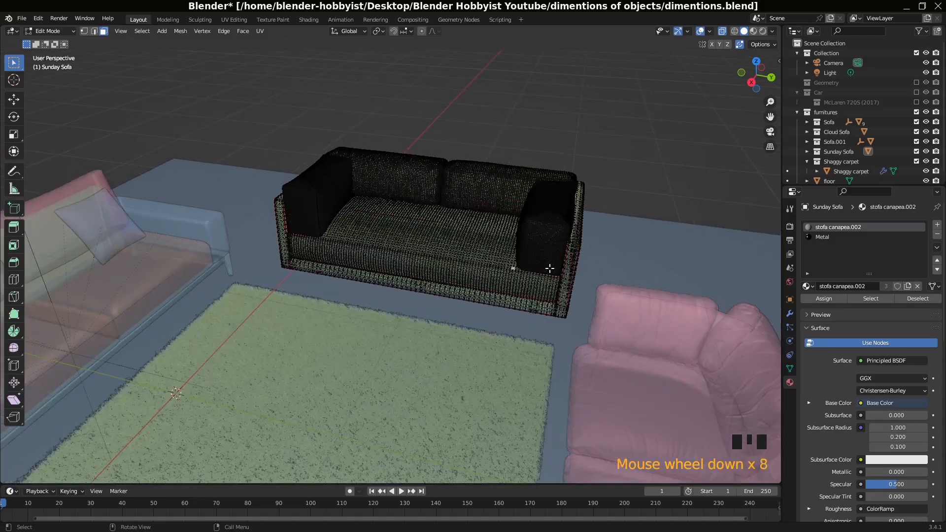
pyautogui.scroll(-3)
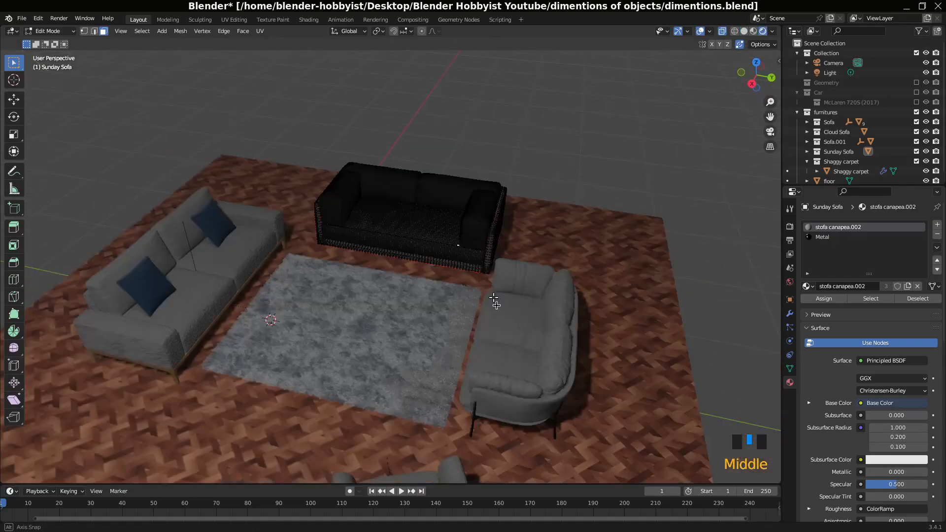
pyautogui.moveTo(495, 301); pyautogui.dragTo(492, 296)
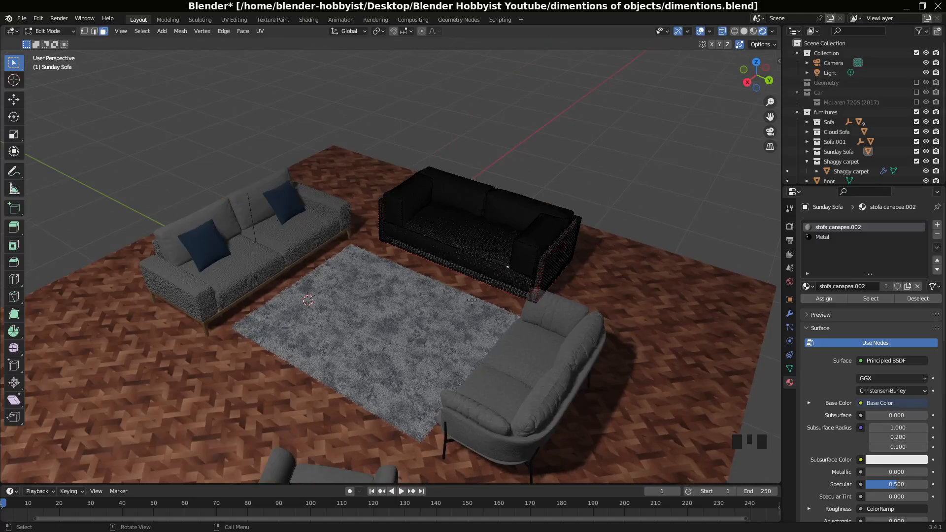
pyautogui.moveTo(643, 195)
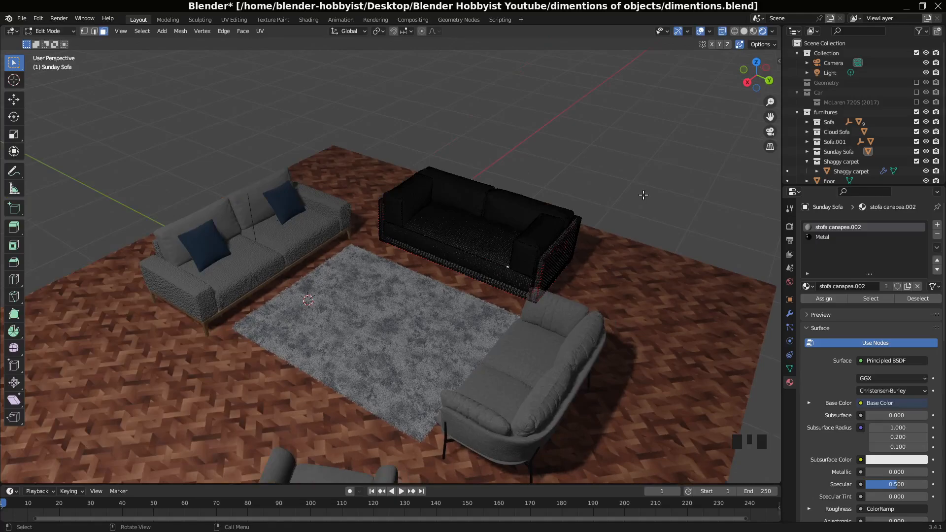
pyautogui.press('Tab')
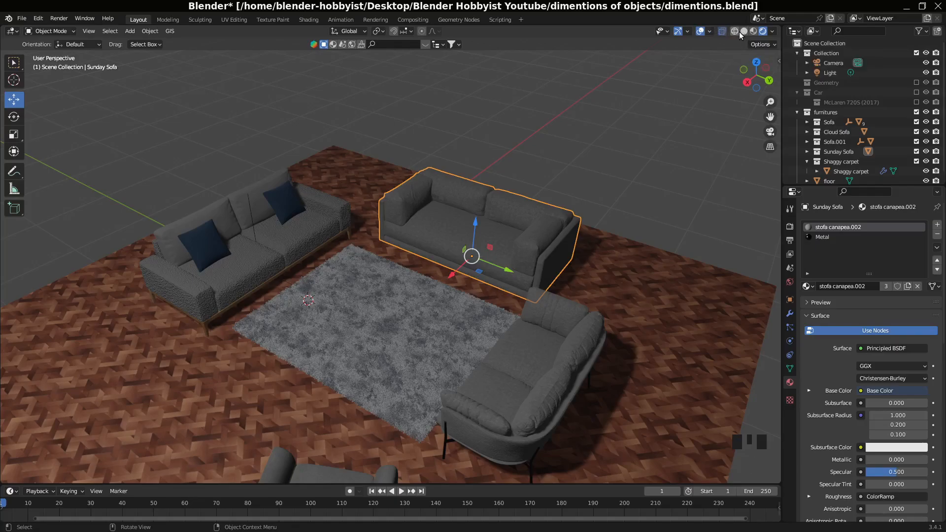
pyautogui.moveTo(743, 30)
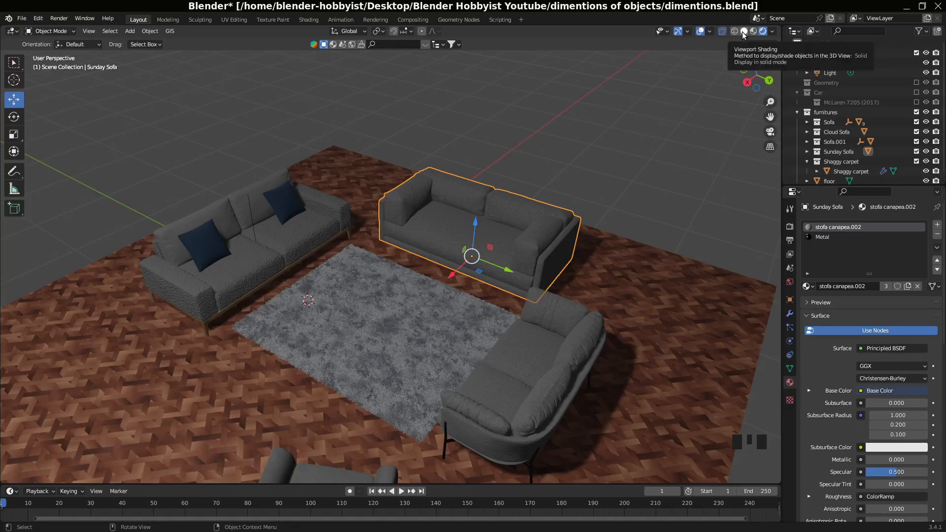
# Switch the viewport to see-through solid shading, revealing the Sunday Sofa's inner frame and legs
pyautogui.click(733, 31)
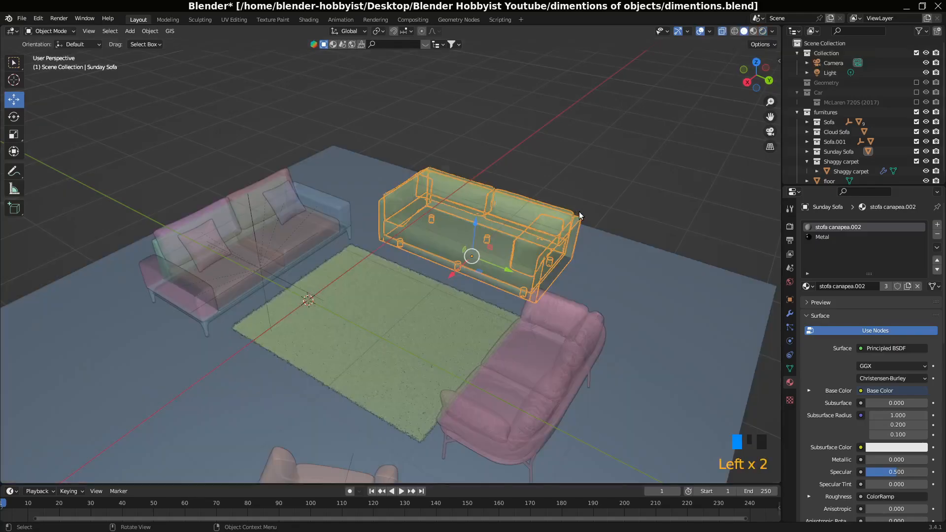
pyautogui.scroll(-3)
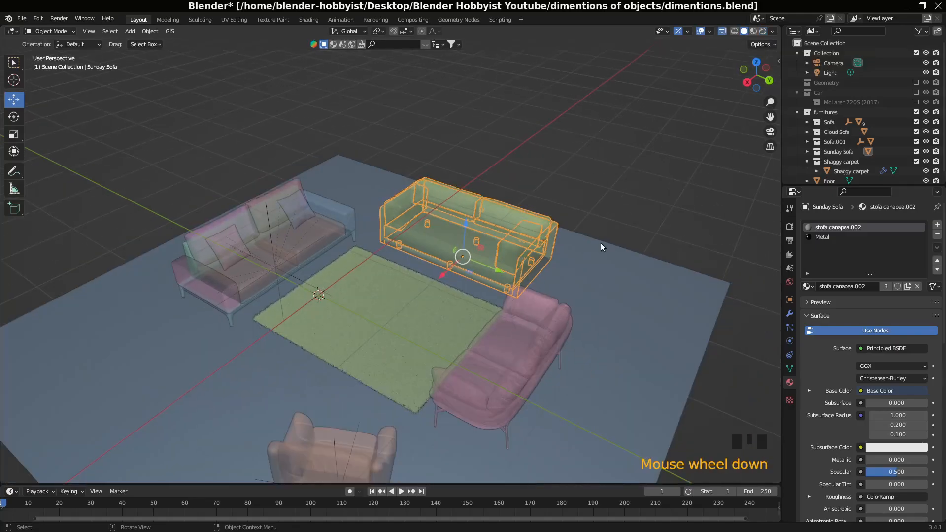
pyautogui.moveTo(601, 246); pyautogui.dragTo(615, 242)
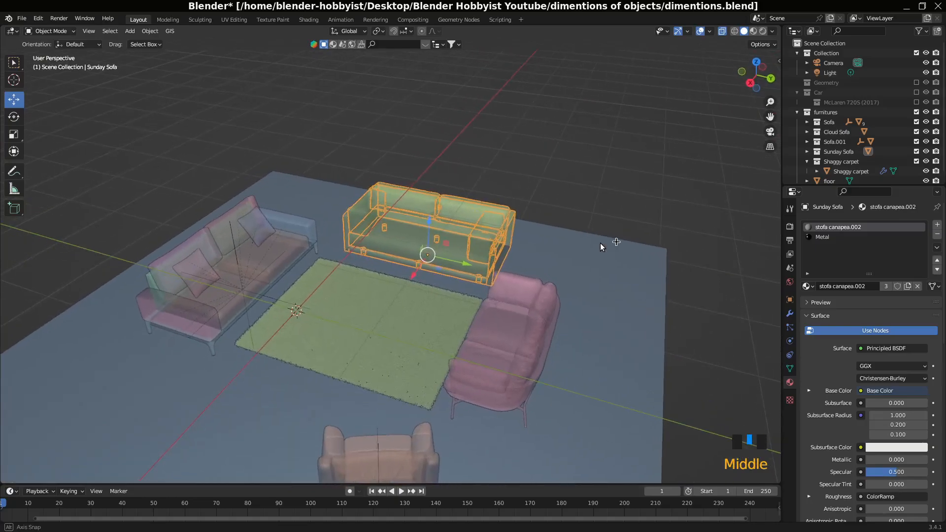
pyautogui.scroll(3)
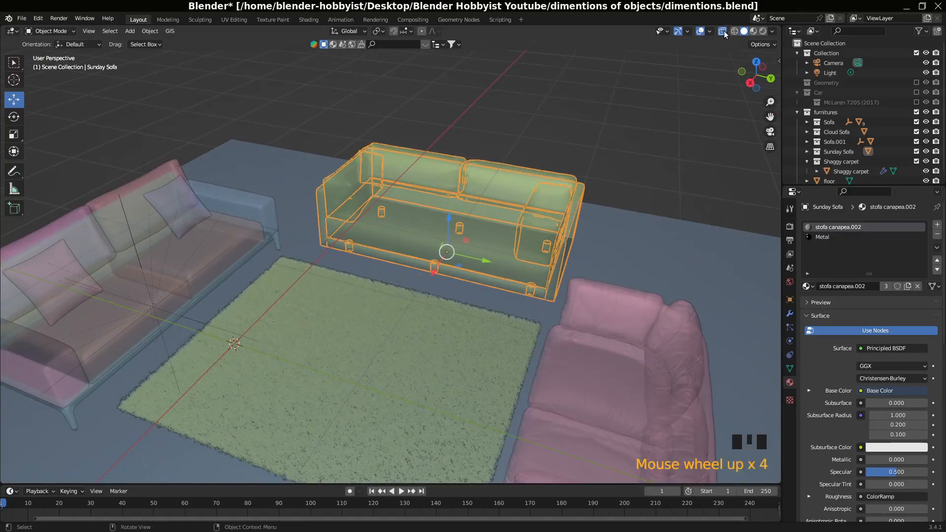
pyautogui.moveTo(711, 38)
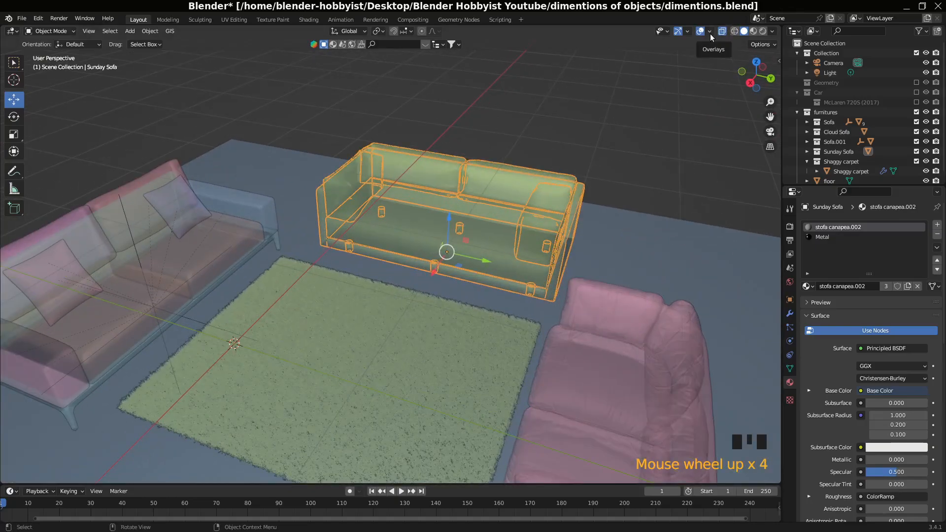
# Enable the Statistics overlay showing 793,294 vertices and 1,585,214 triangles
pyautogui.click(710, 30)
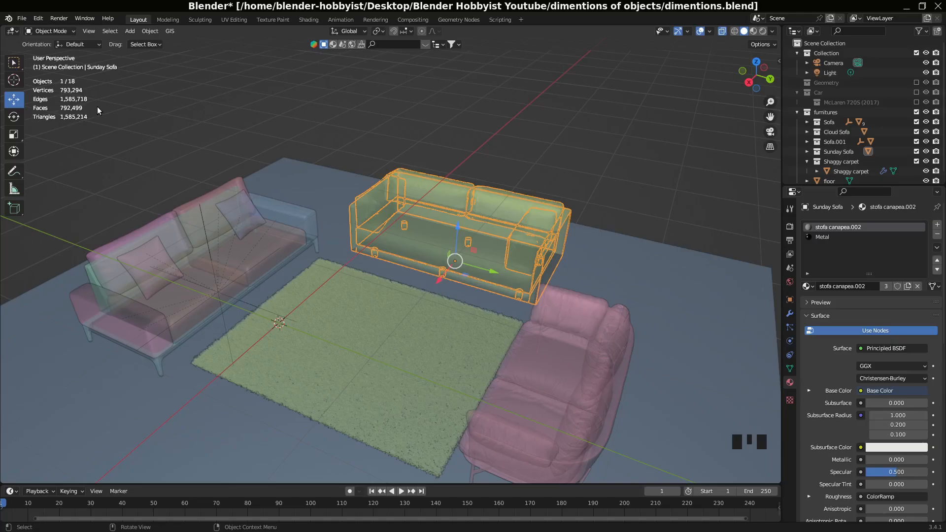
pyautogui.moveTo(106, 110)
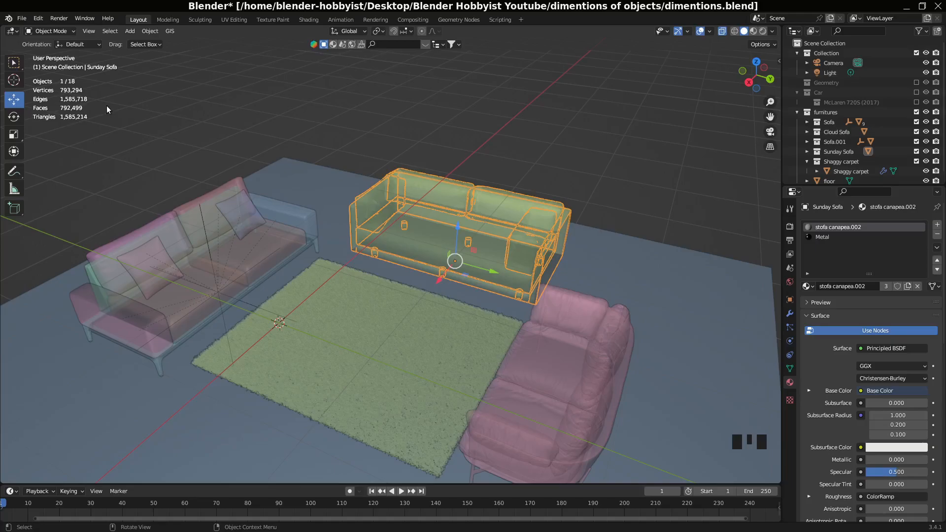
pyautogui.moveTo(261, 100)
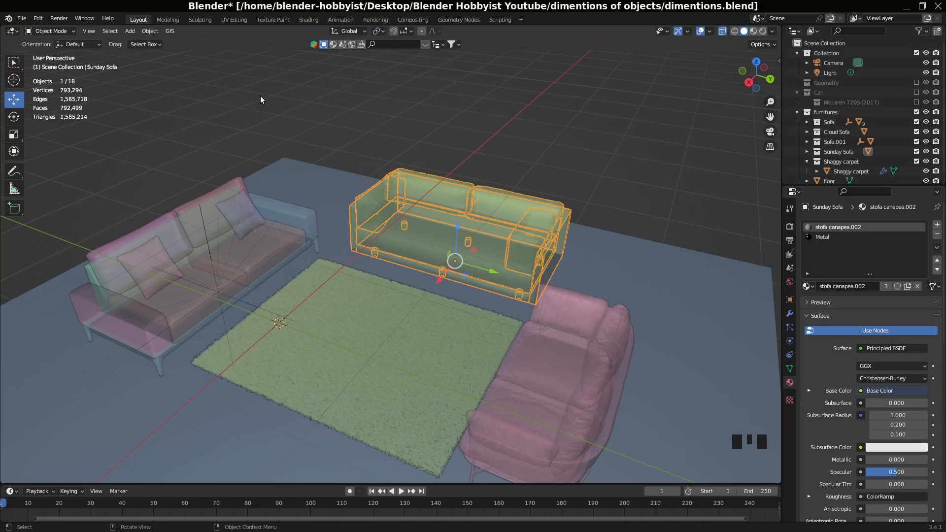
pyautogui.moveTo(398, 140)
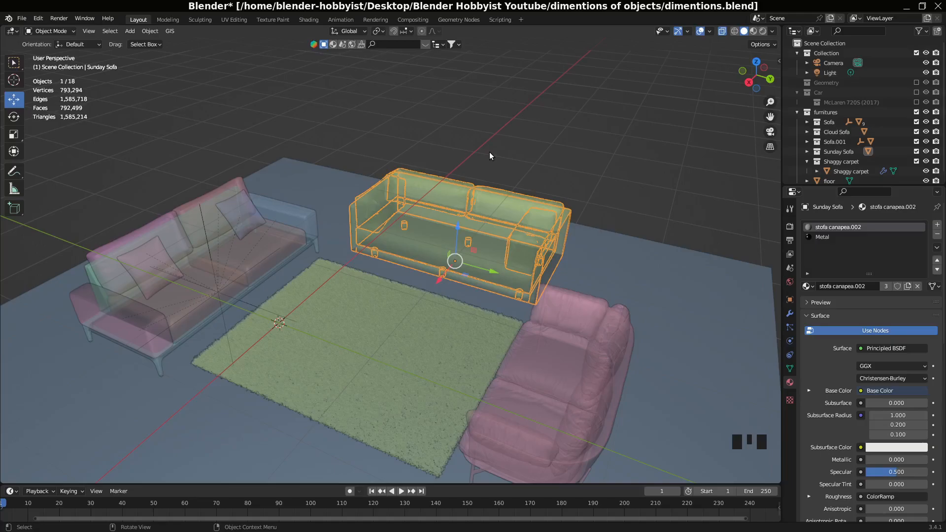
pyautogui.moveTo(690, 175)
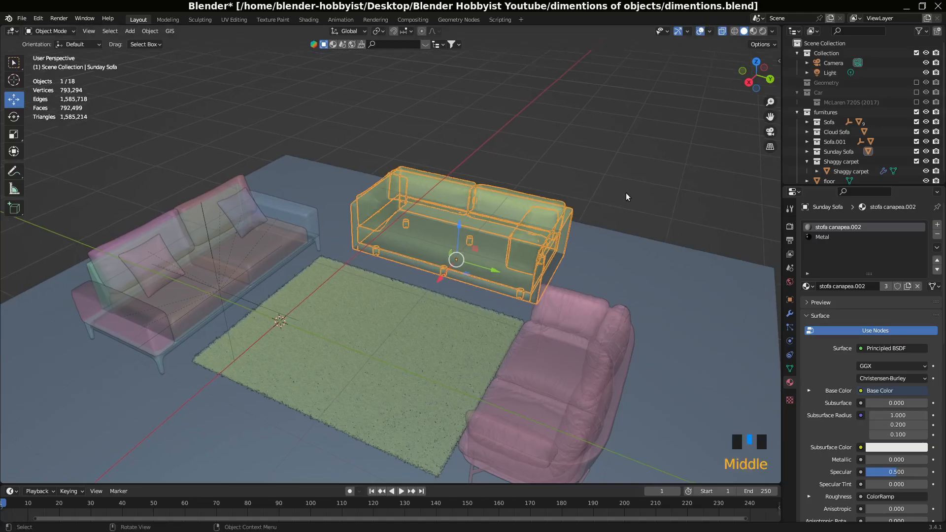
pyautogui.scroll(-3)
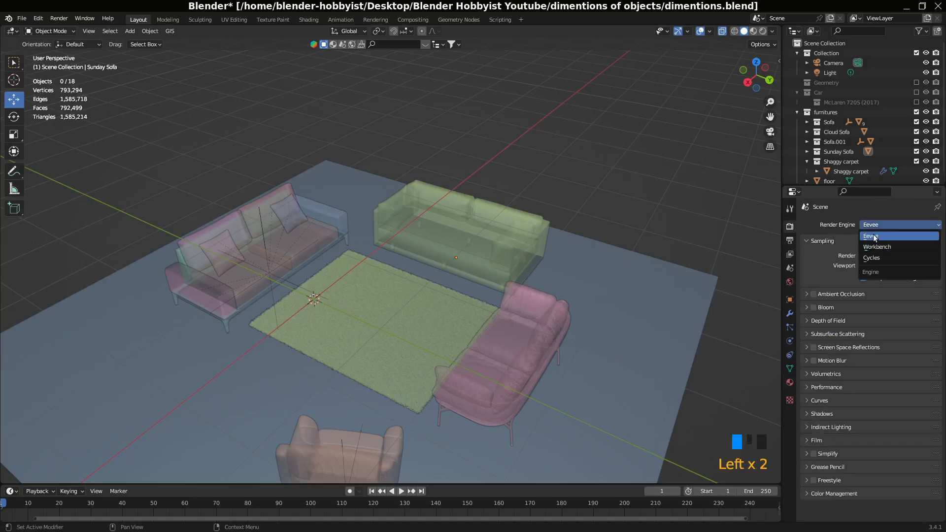
# Choose Cycles as the scene's render engine
pyautogui.click(870, 257)
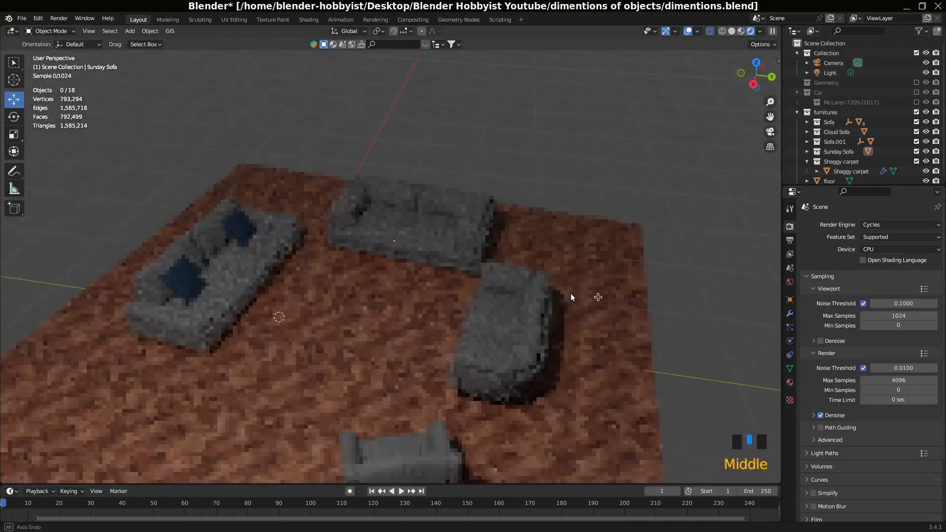
pyautogui.moveTo(572, 296); pyautogui.dragTo(534, 334)
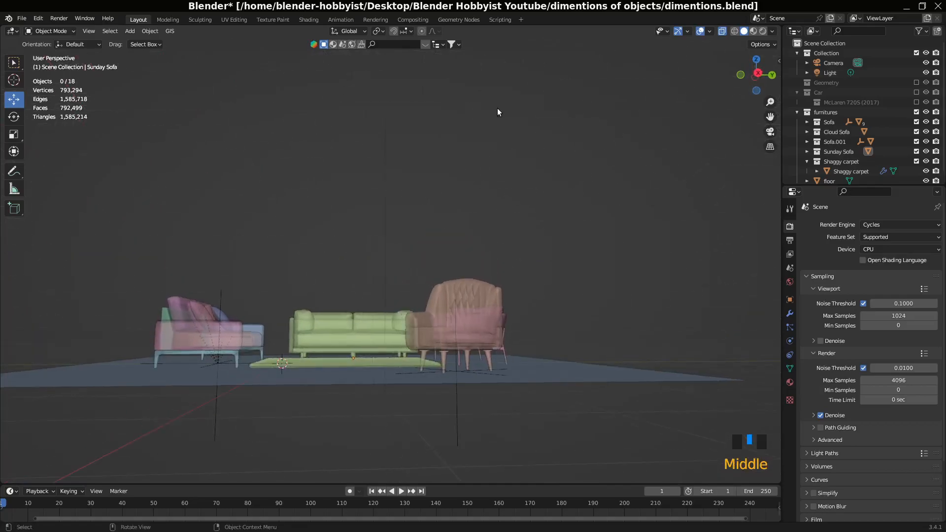
# Switch the render engine back to Eevee from the engine list
pyautogui.moveTo(498, 112); pyautogui.dragTo(472, 170)
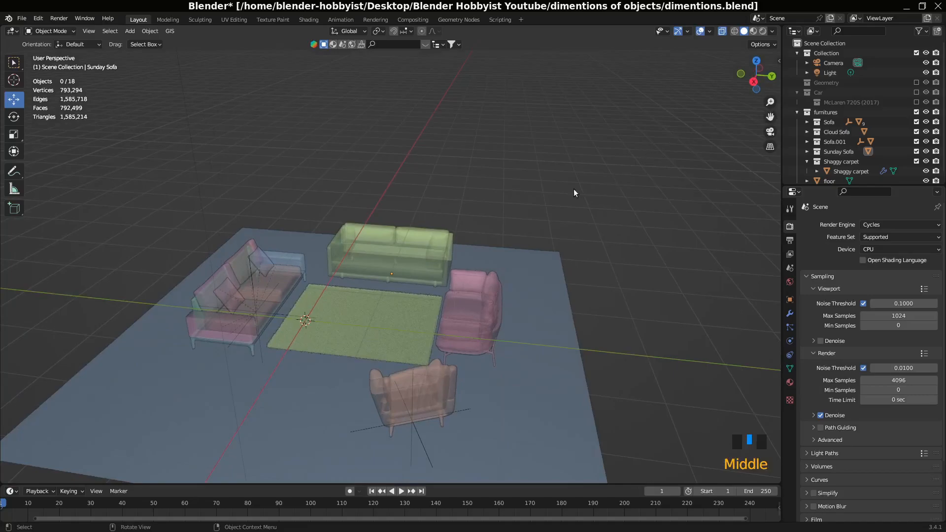
pyautogui.scroll(3)
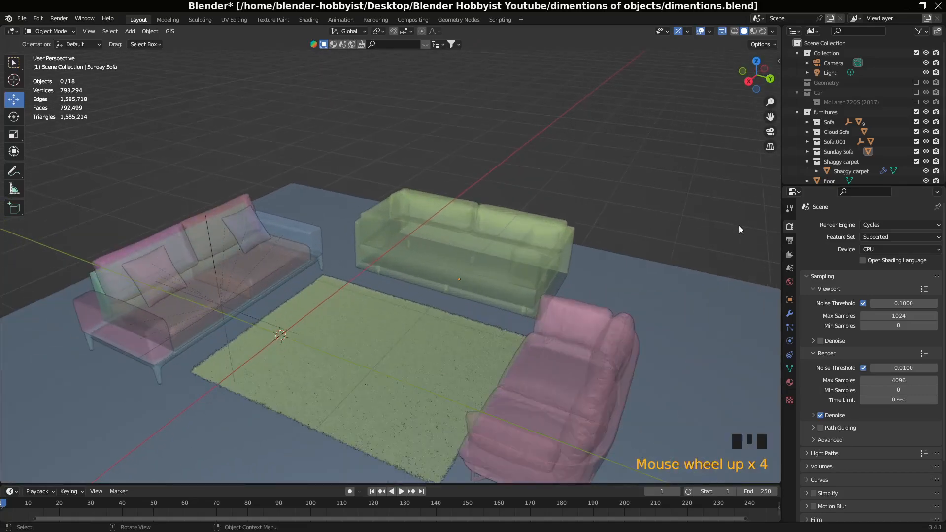
pyautogui.click(899, 224)
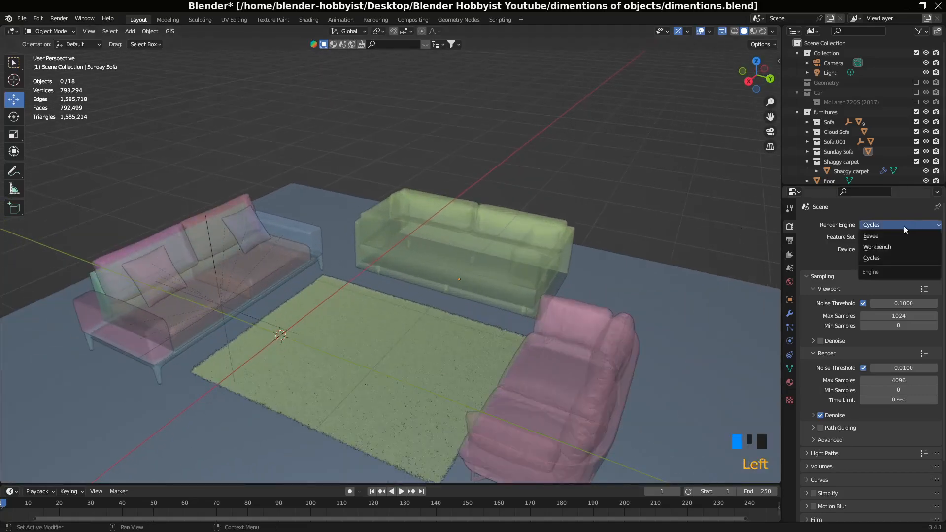
pyautogui.click(870, 236)
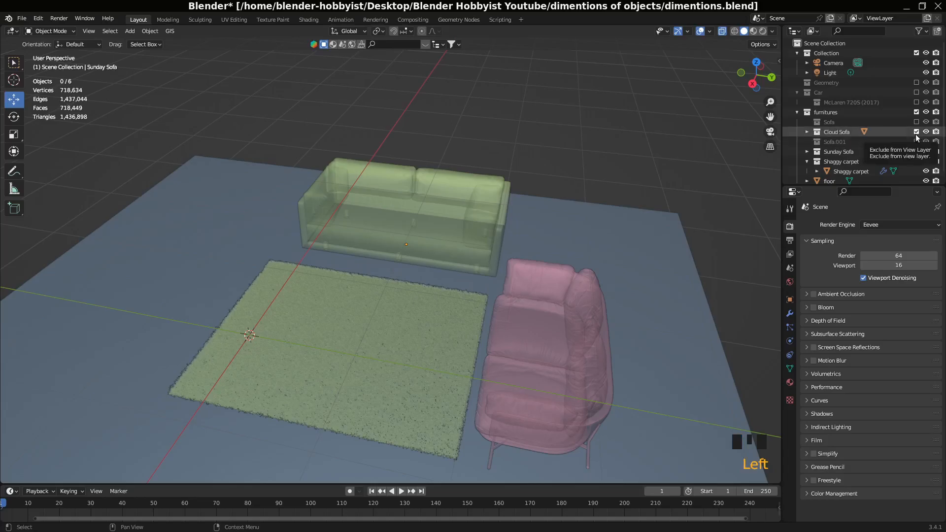
# Exclude the Cloud Sofa and Shaggy carpet collections, leaving Sunday Sofa and floor at 311,688 vertices
pyautogui.click(916, 131)
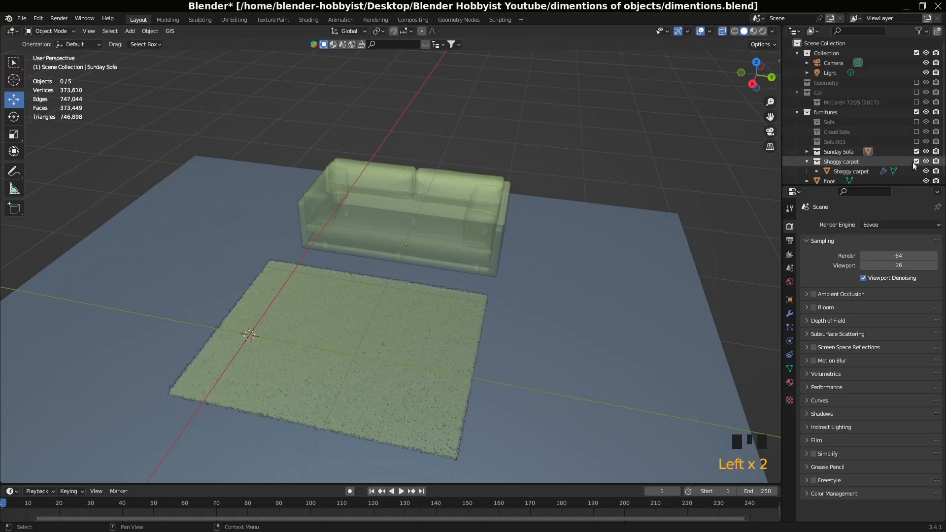
pyautogui.click(926, 161)
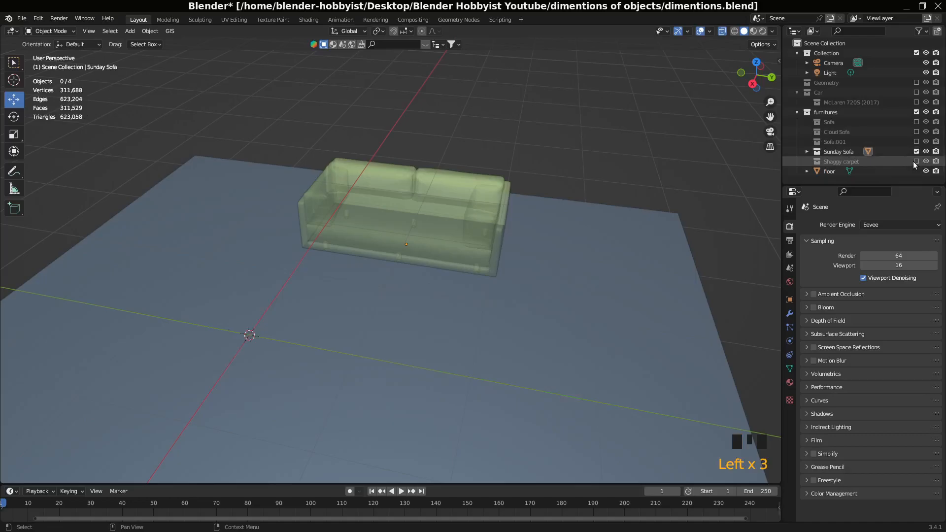
pyautogui.click(915, 160)
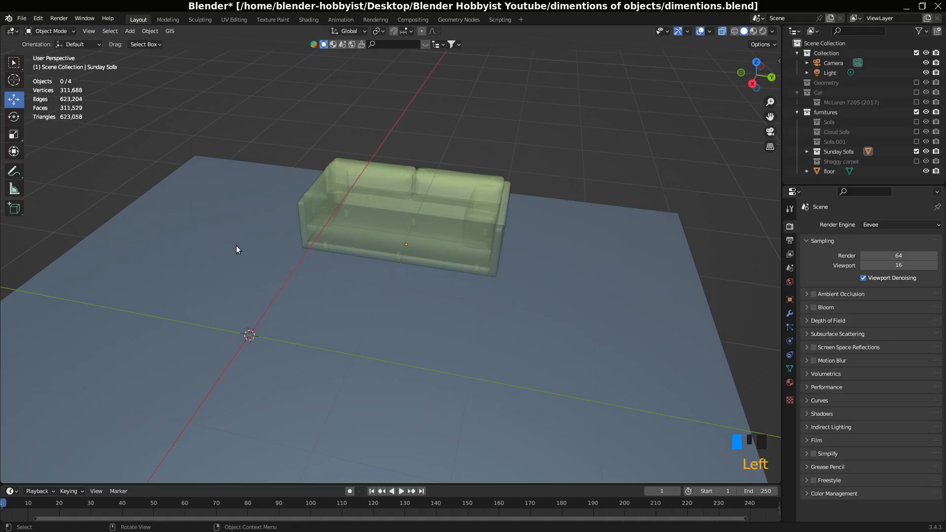
# Show Material Preview shading, exclude the Sofa collection and select the Cloud Sofa
pyautogui.click(830, 172)
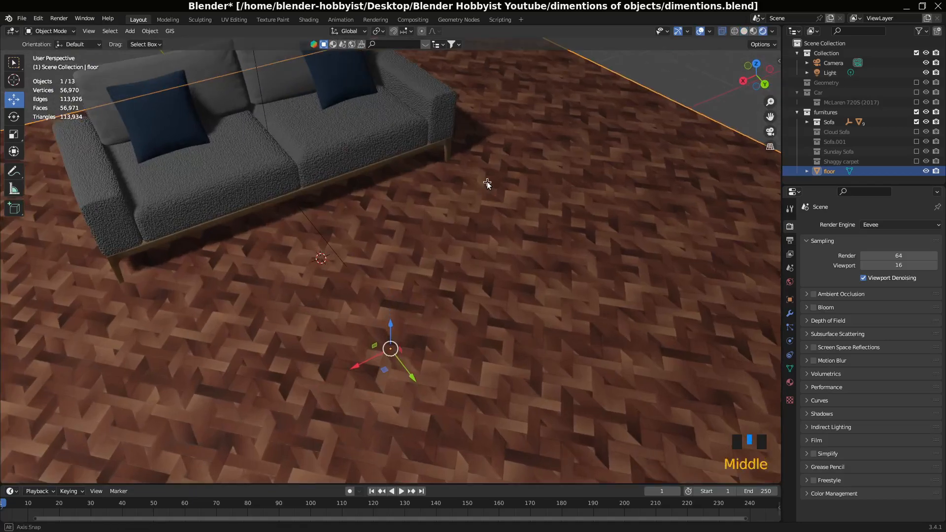
pyautogui.scroll(-3)
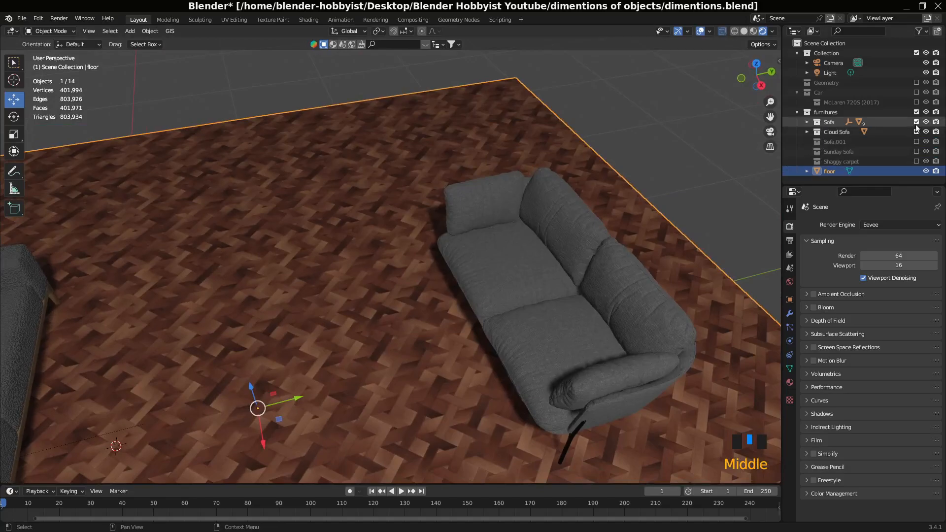
pyautogui.click(926, 122)
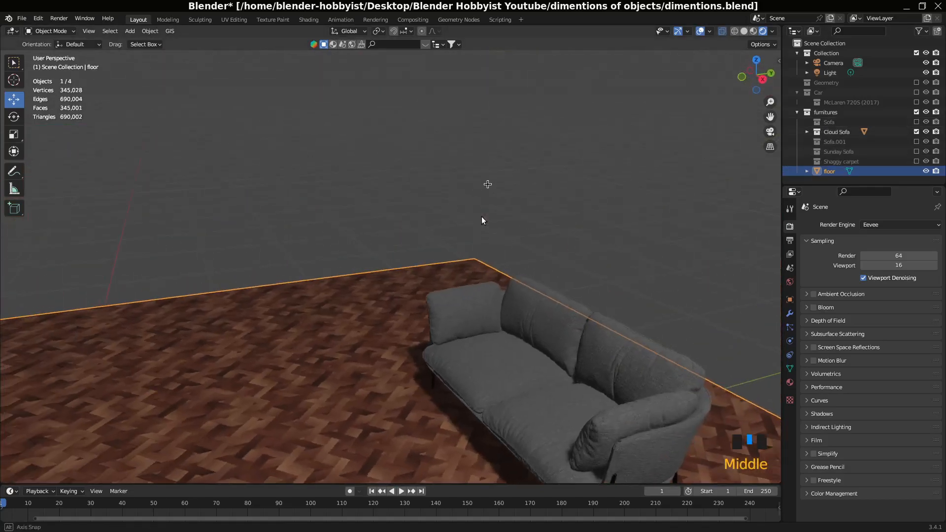
pyautogui.click(497, 370)
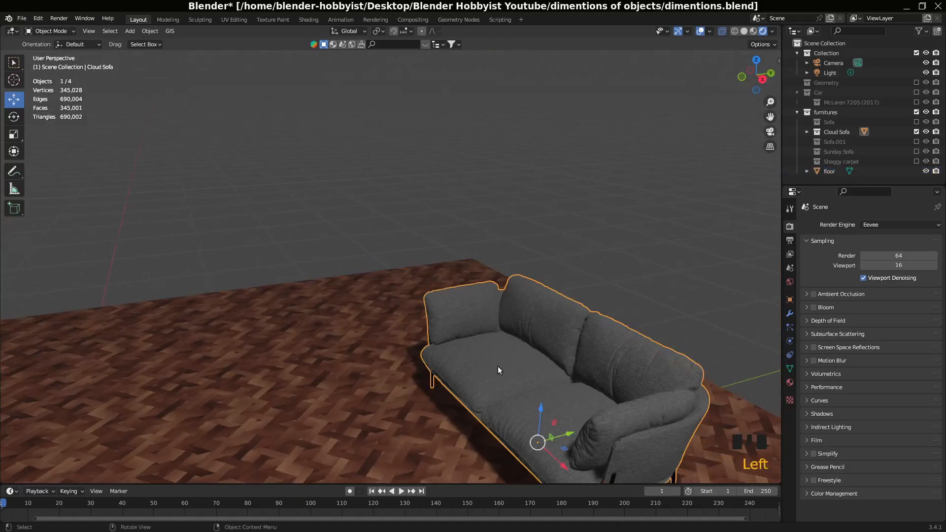
# Enter Edit Mode on the Cloud Sofa and orbit around its mesh
pyautogui.press('Tab')
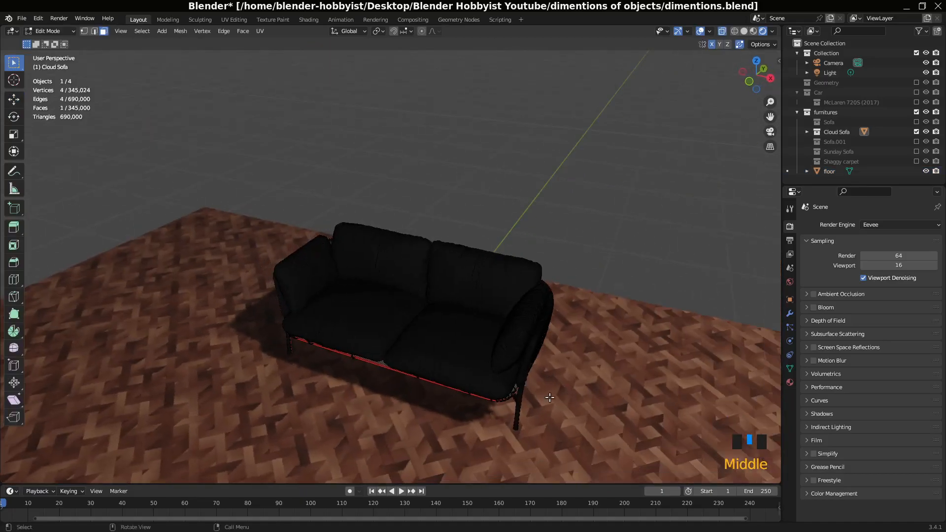
pyautogui.scroll(3)
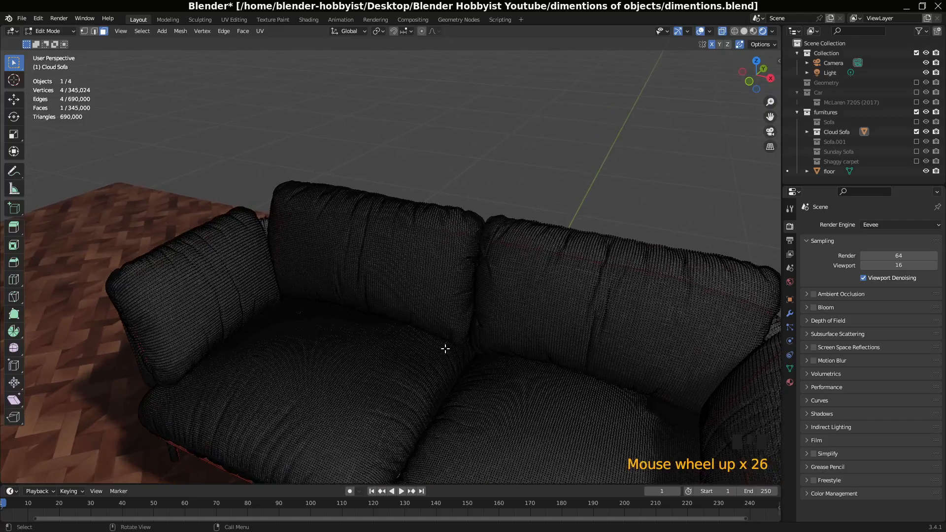
pyautogui.scroll(-3)
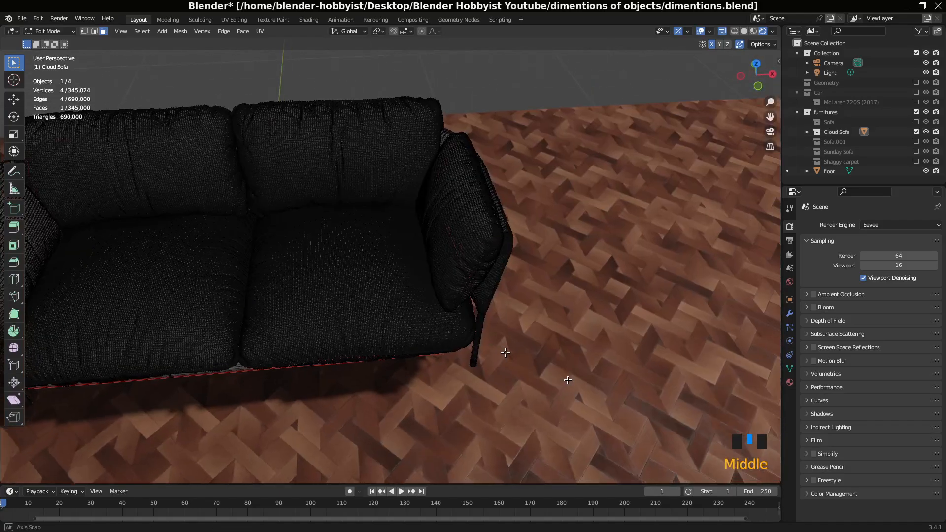
pyautogui.moveTo(504, 353); pyautogui.dragTo(542, 311)
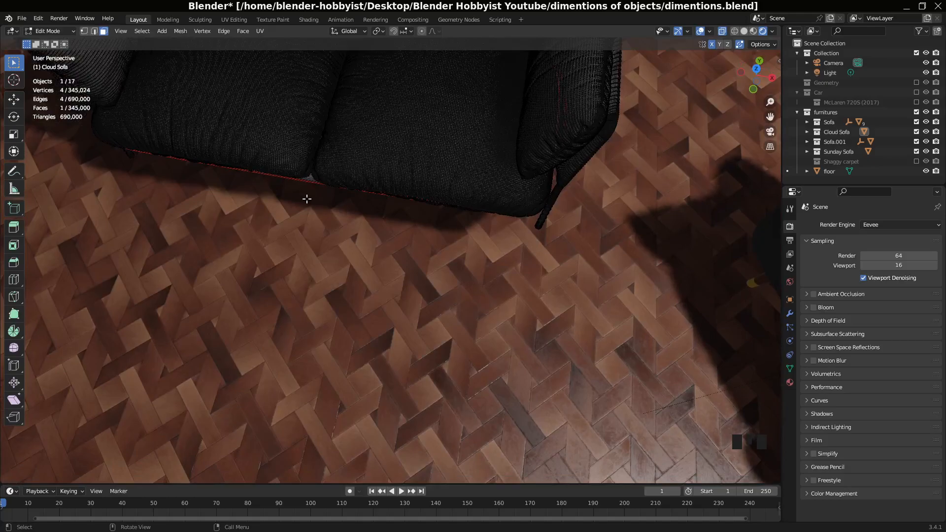
# Zoom the camera view of the room with all sofas included
pyautogui.scroll(-3)
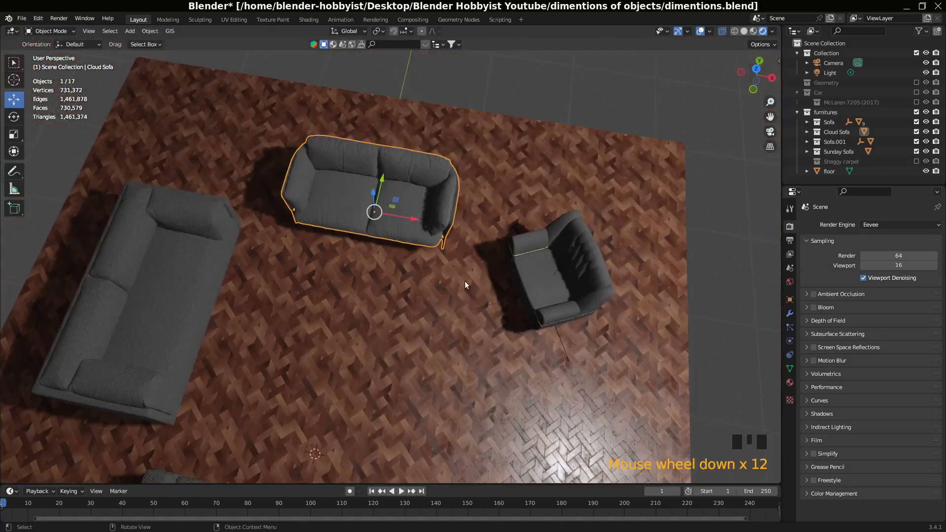
pyautogui.scroll(-3)
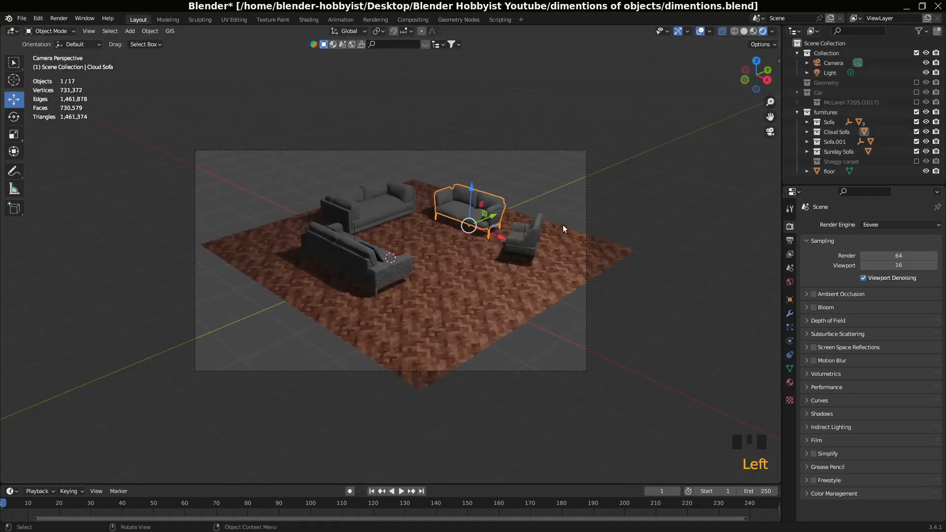
pyautogui.scroll(3)
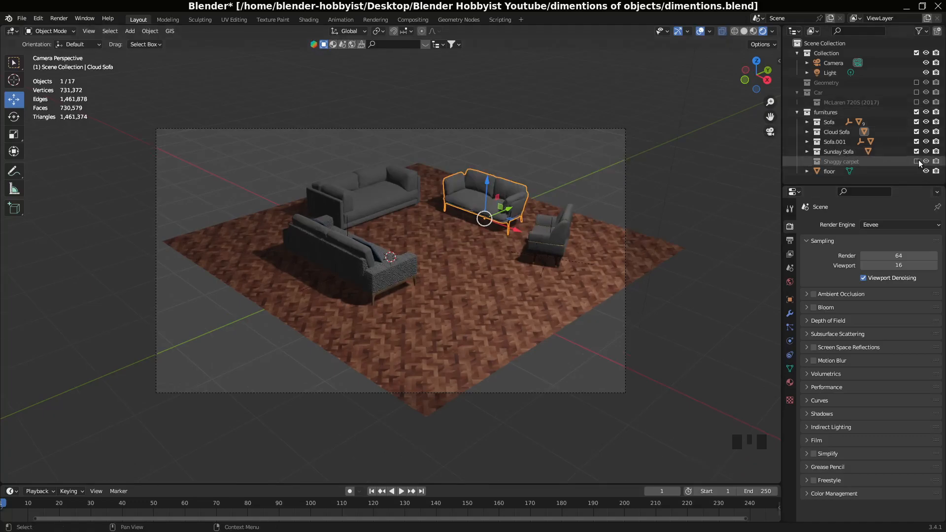
pyautogui.moveTo(915, 161)
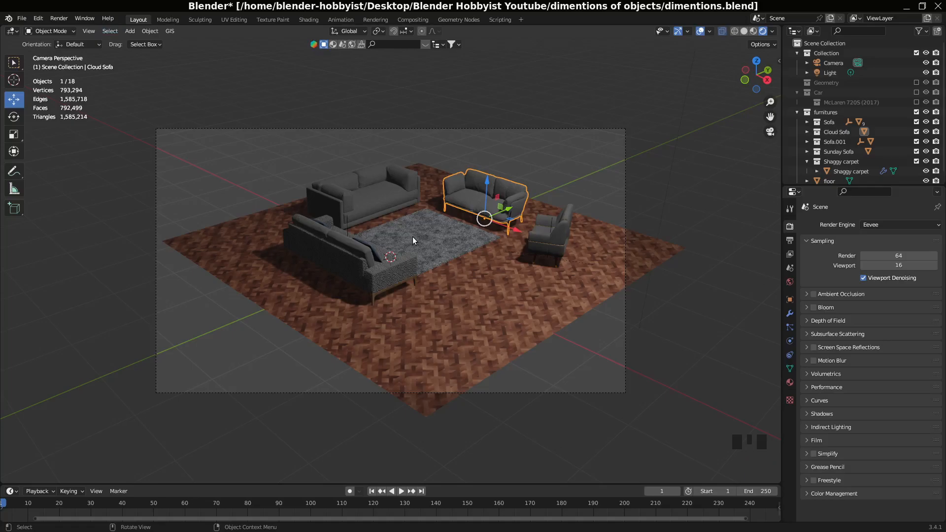
pyautogui.moveTo(415, 241)
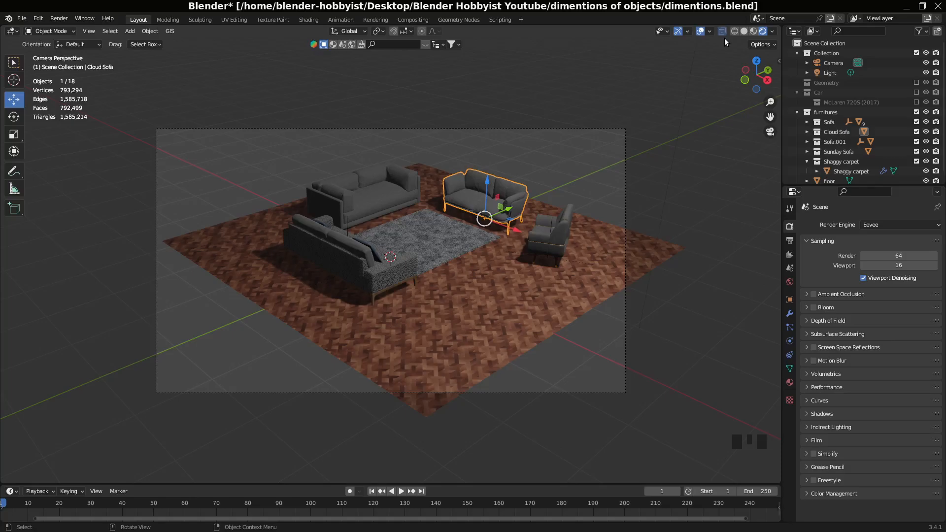
pyautogui.moveTo(727, 42)
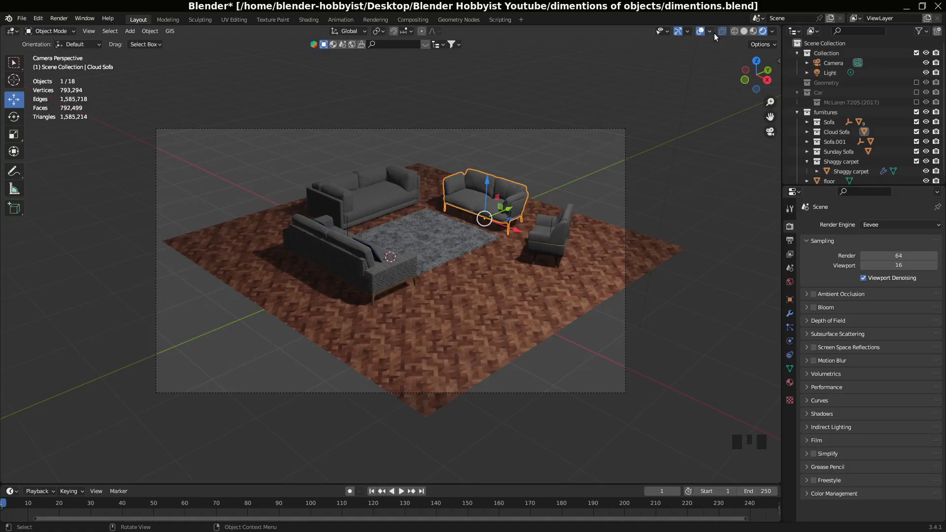
# Exclude the Shaggy carpet collection again, leaving the floor bare between the sofas
pyautogui.click(710, 31)
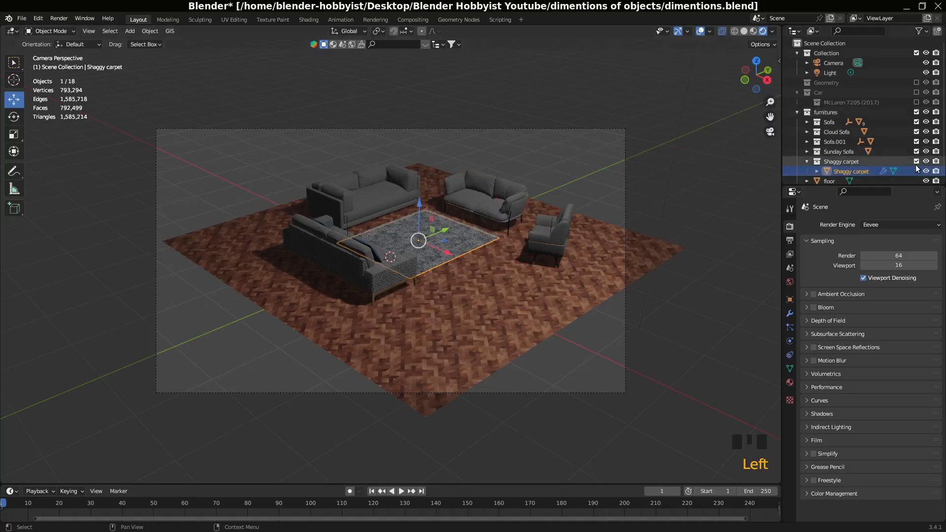
pyautogui.click(926, 161)
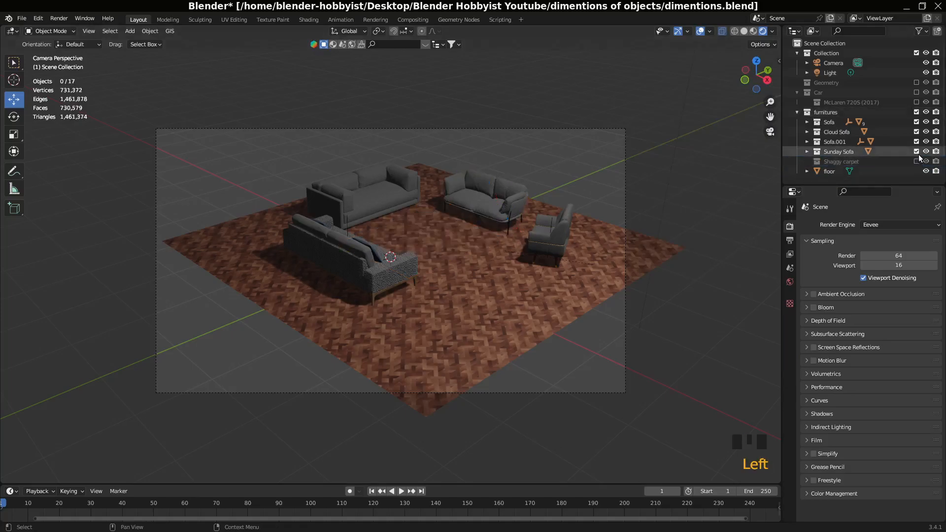
pyautogui.click(926, 152)
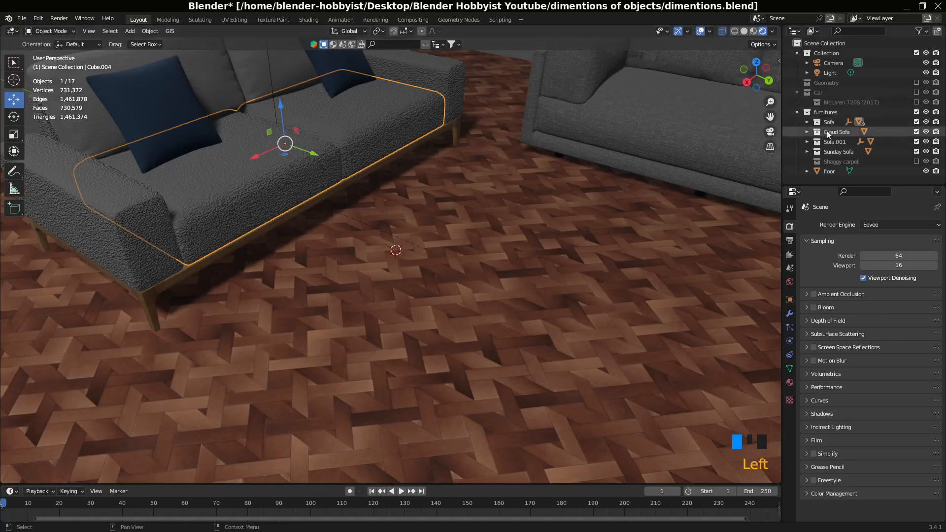
# Re-include the Shaggy carpet collection and view the furnished room through the scene camera with nothing selected
pyautogui.click(834, 142)
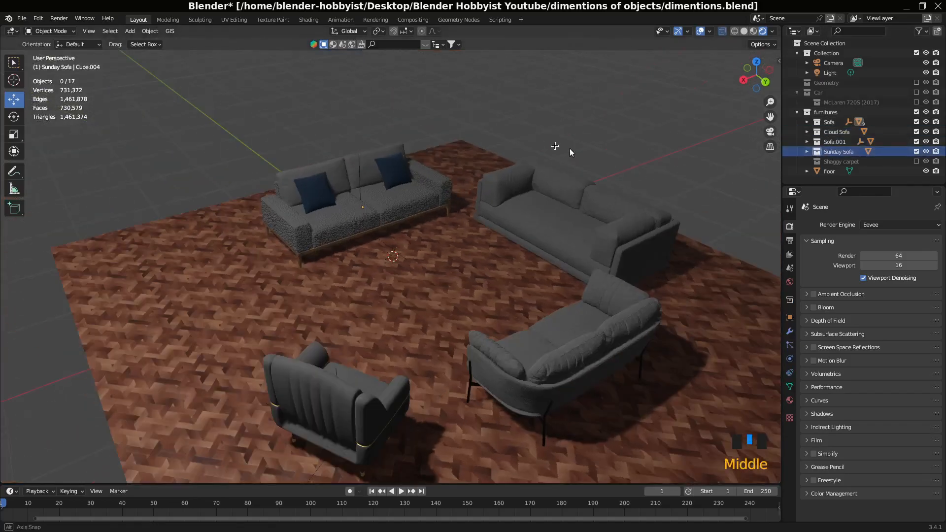
pyautogui.click(313, 181)
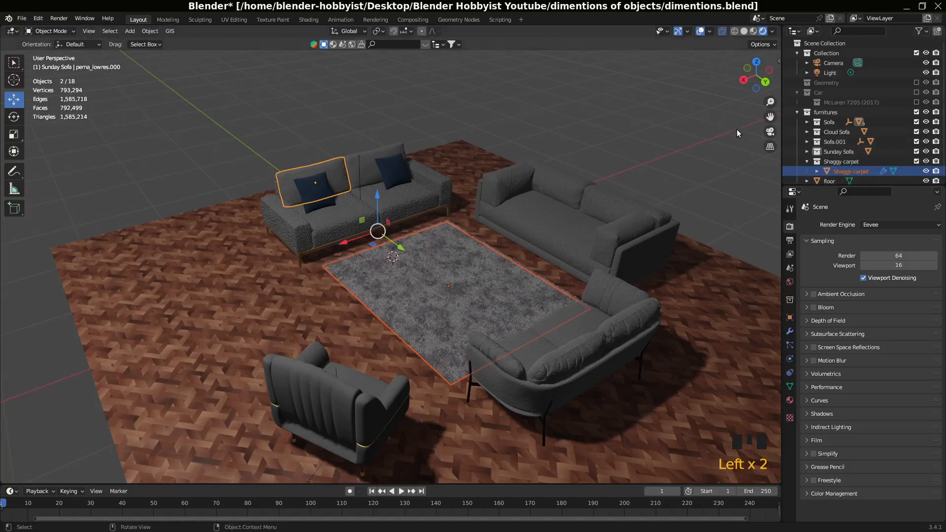
pyautogui.press('KP_0')
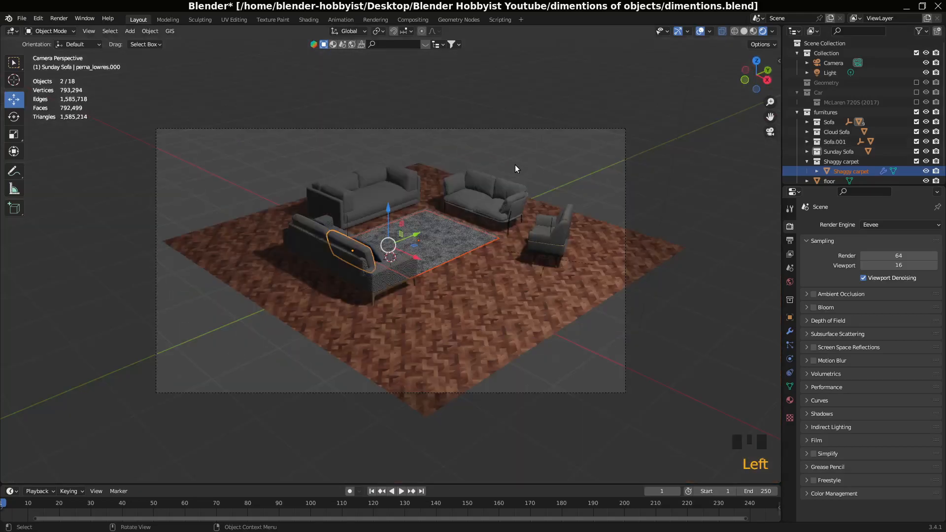
pyautogui.click(723, 323)
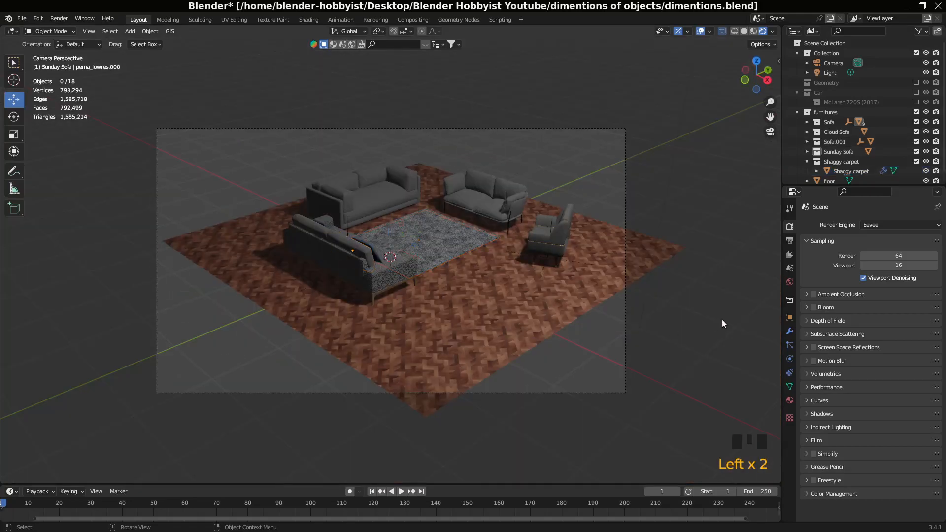